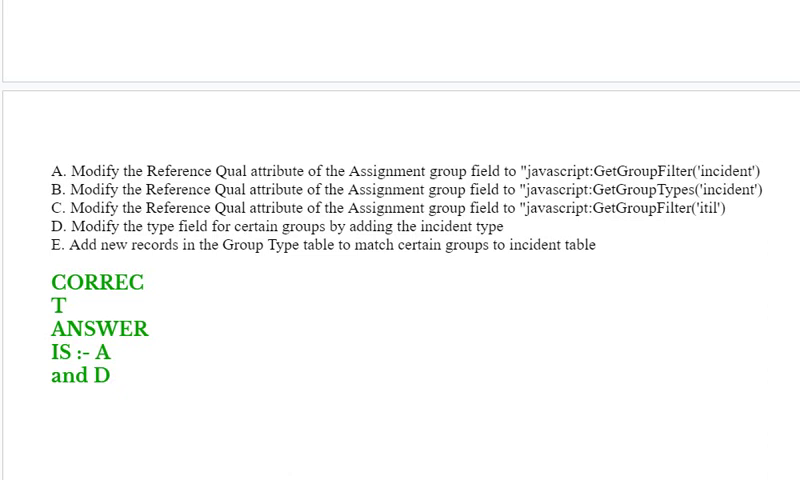
scroll(down, 3)
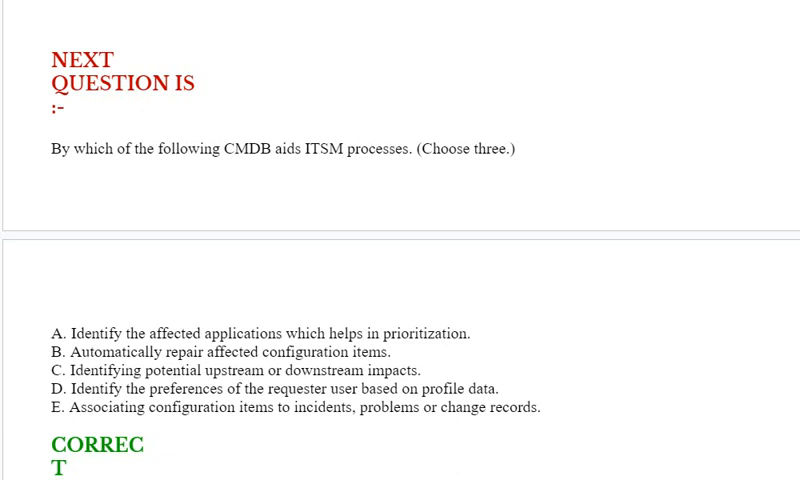
scroll(down, 3)
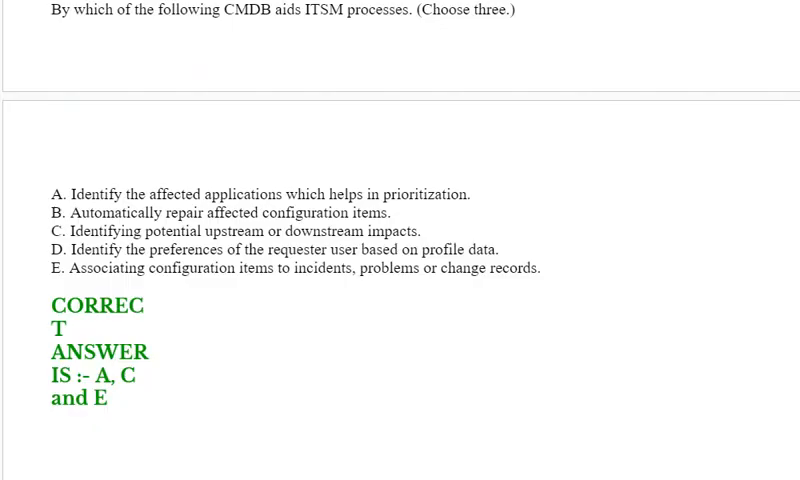